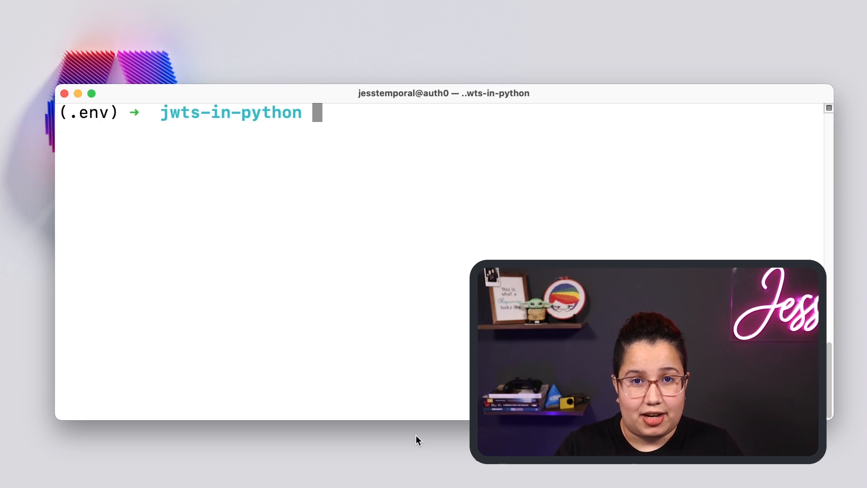
Enter the command pip install pyjwt[crypto] ipython at the virtual-env prompt.
type("pip install pyjwt[crypto] ipython")
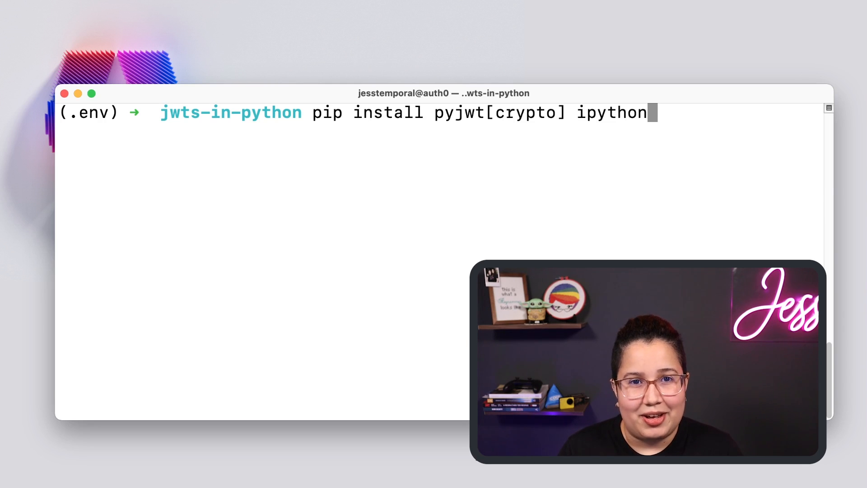
mouse_move(363, 201)
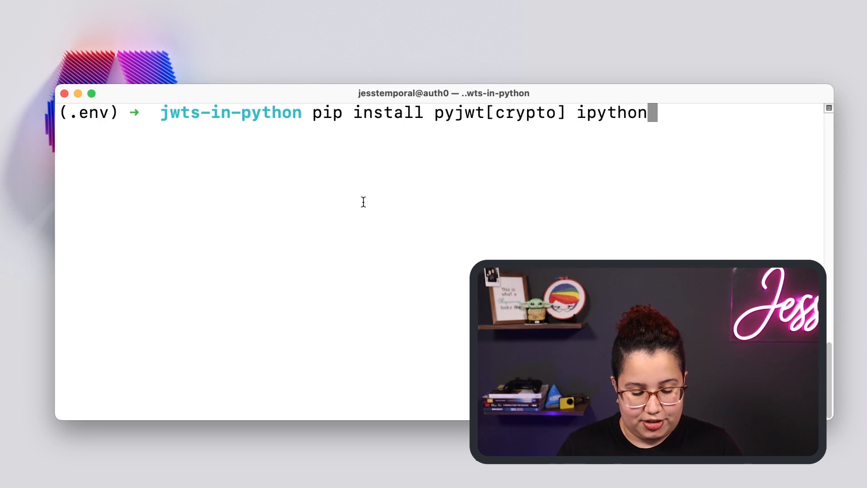
Run the install, launch ipython and execute import jwt.
key("Return")
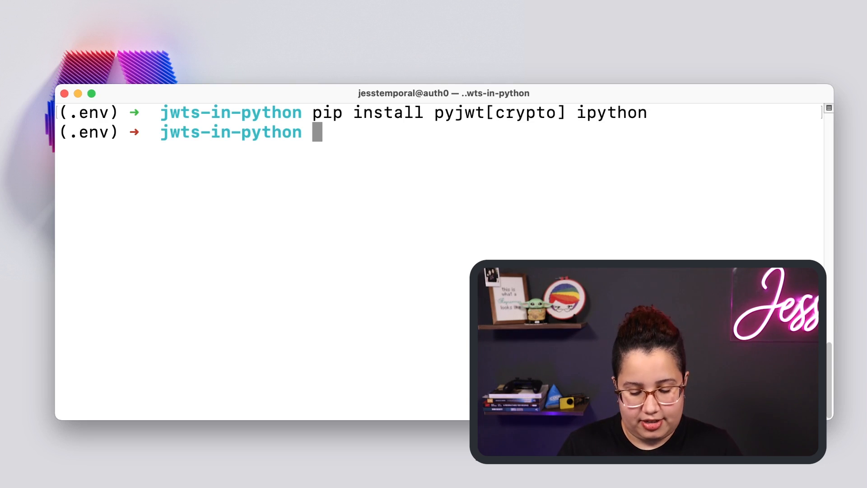
type("i")
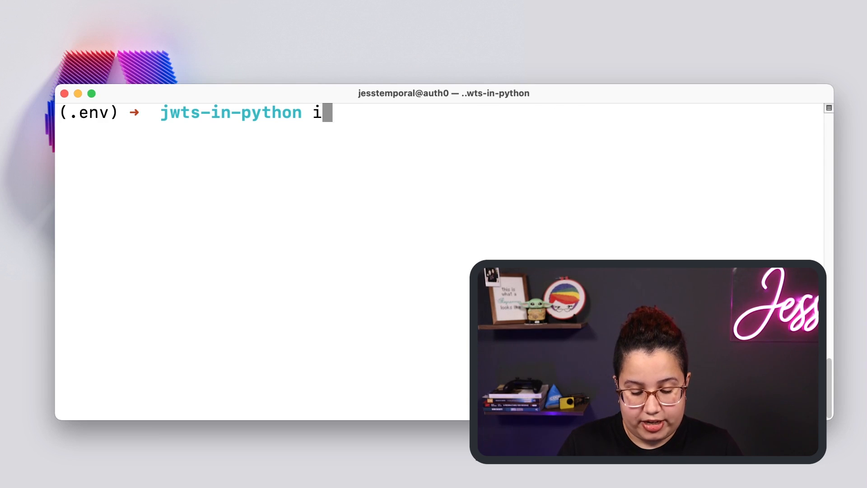
type("python")
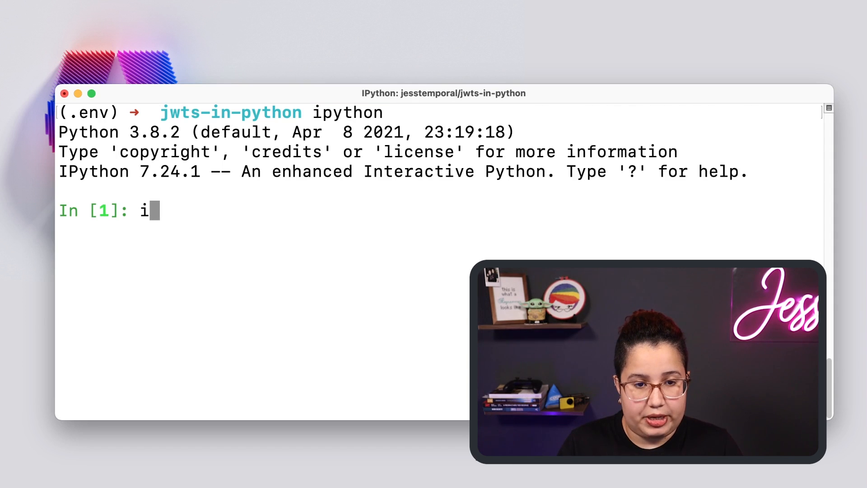
type("mport jwt")
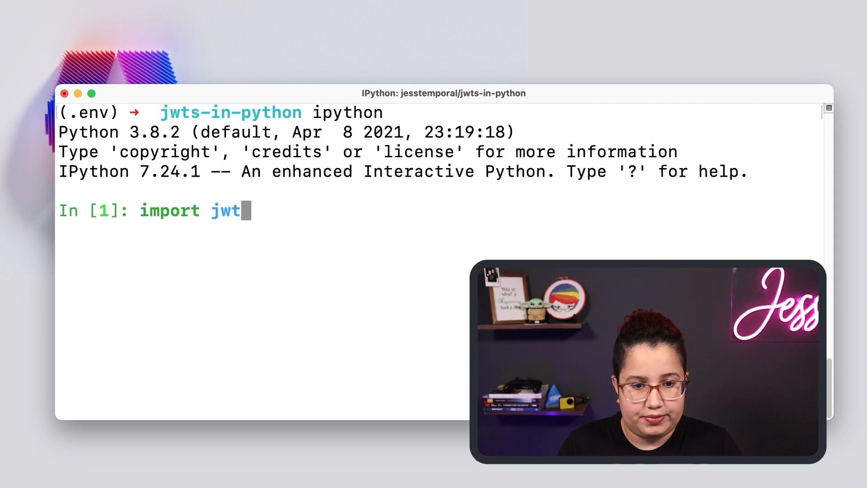
key("Return")
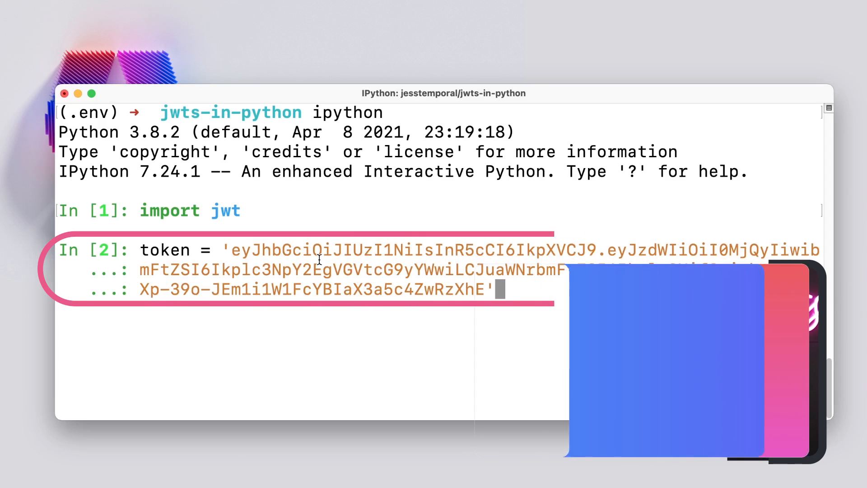
key("Return")
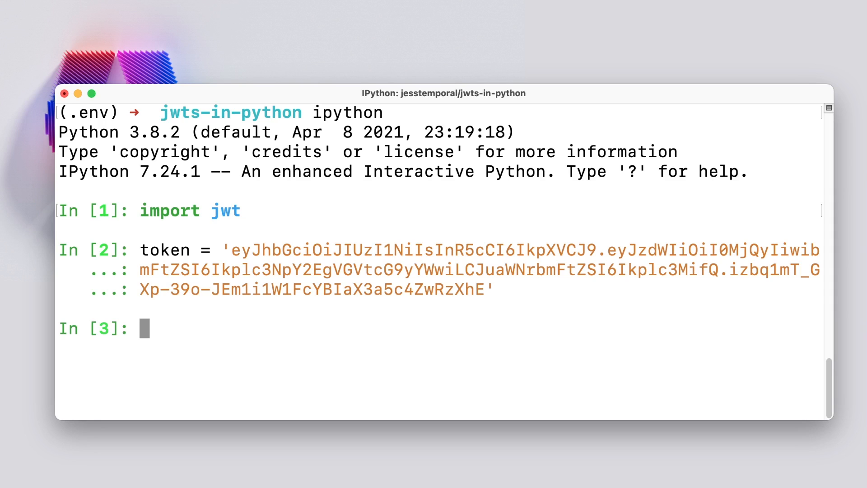
type("jwt")
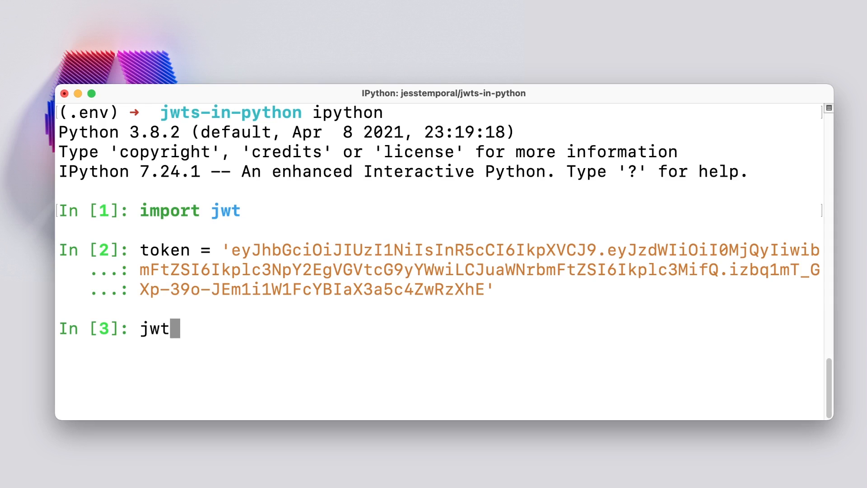
type(".decode(")
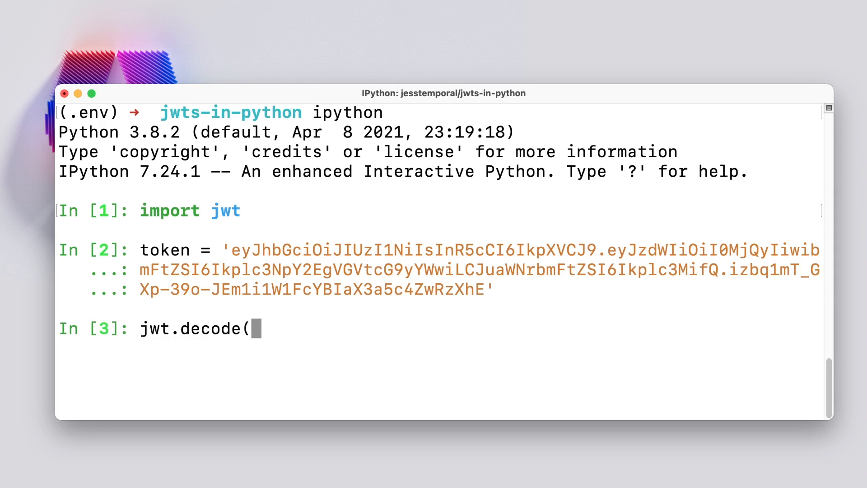
type("token")
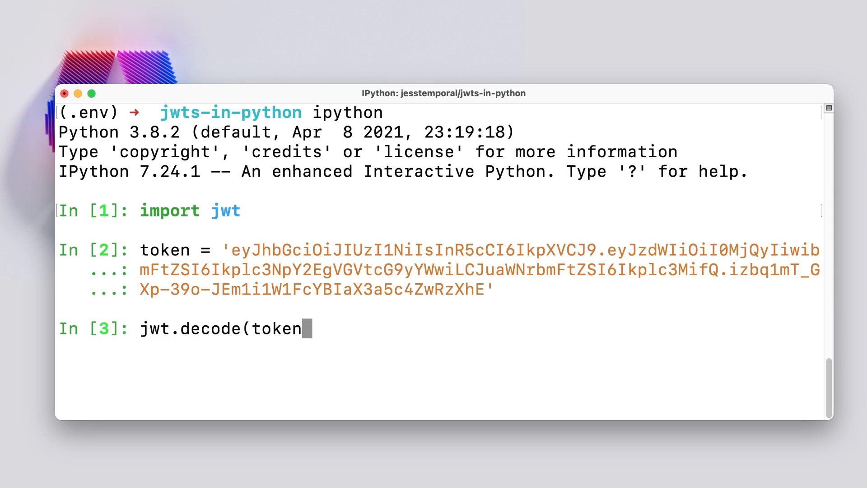
type(", key")
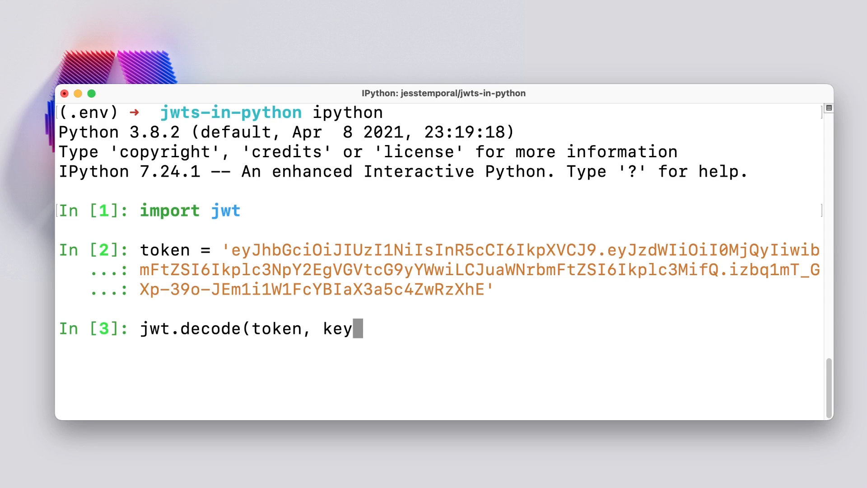
type("=my")
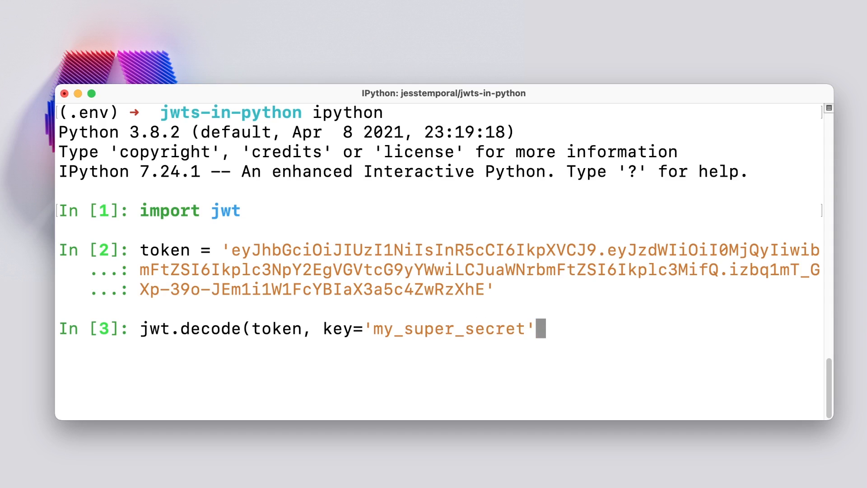
type(",")
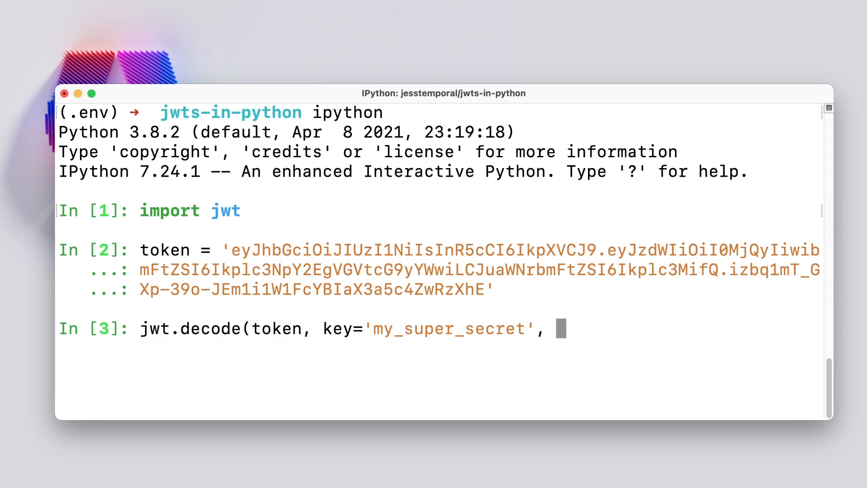
type("an")
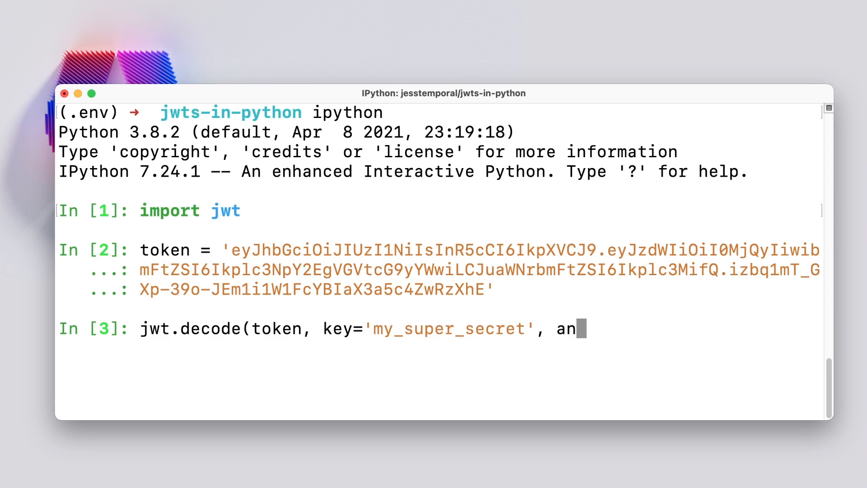
type("gorithms=")
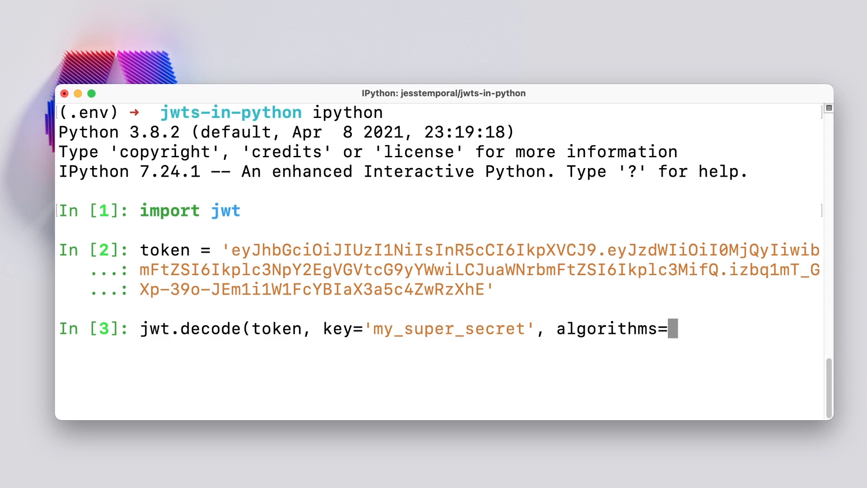
type("['HS")
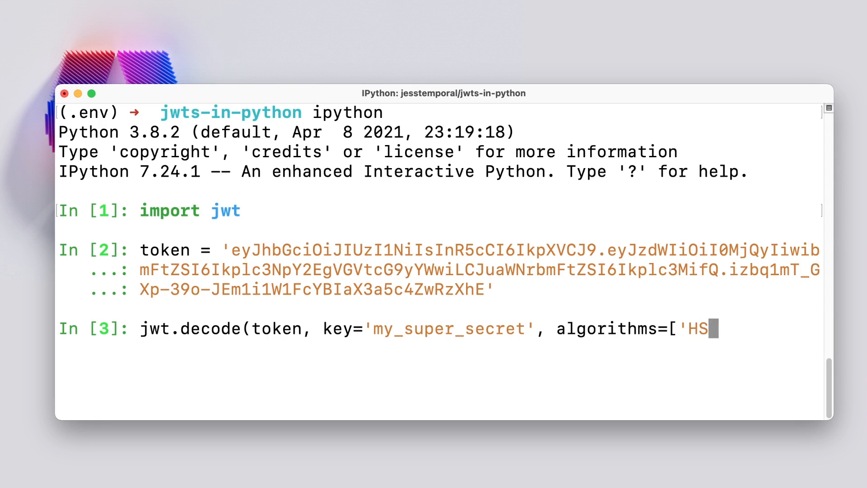
type("256', ])")
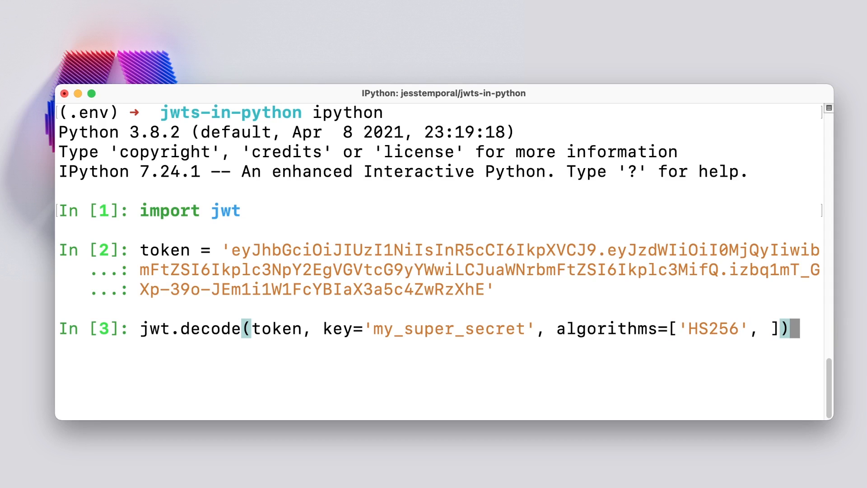
key("Return")
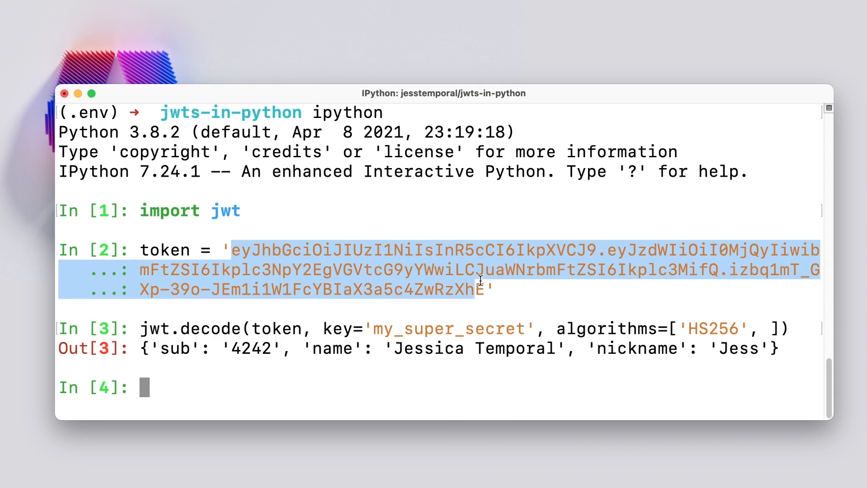
View the token in the jwt.io Debugger, showing its HS256 header and payload claims.
left_click(161, 222)
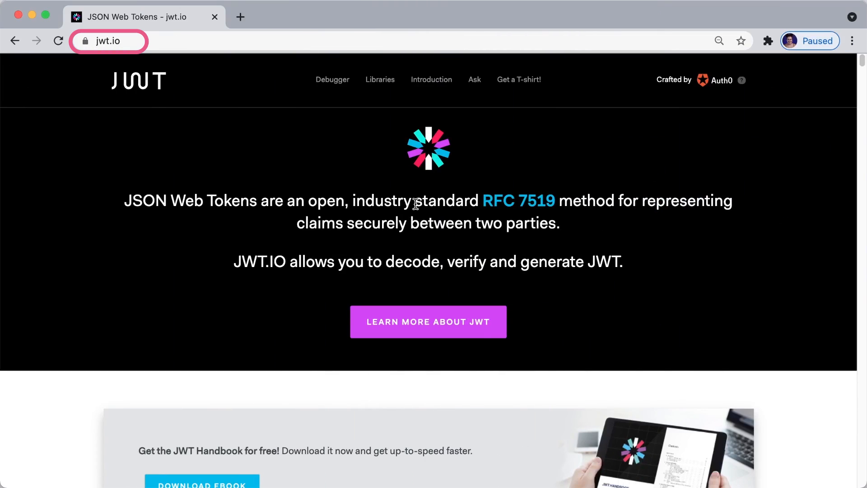
left_click(332, 80)
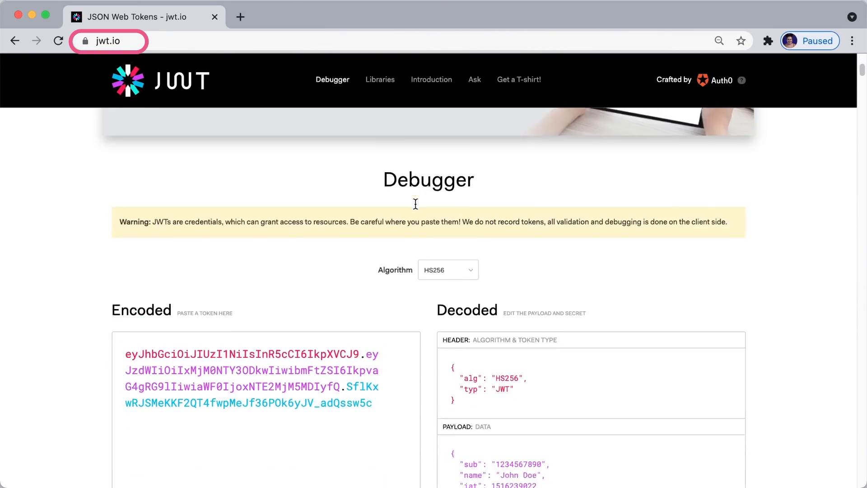
scroll("down", 3)
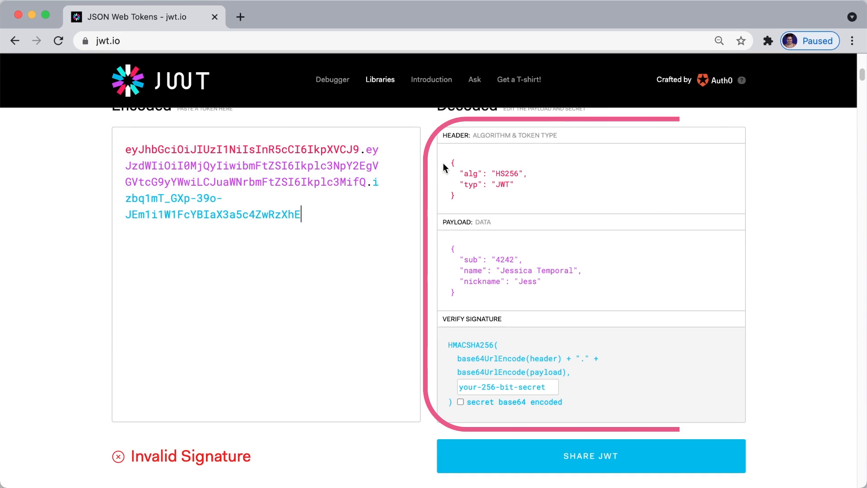
mouse_move(471, 259)
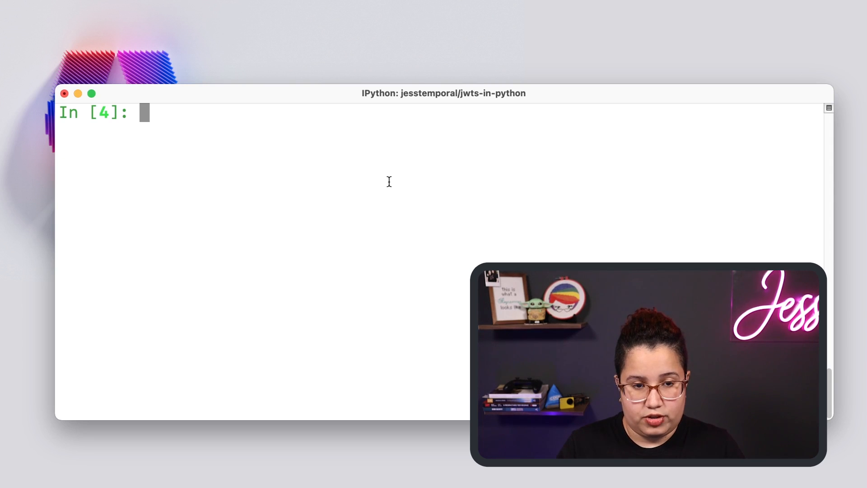
Run jwt.get_unverified_header(token), which returns alg HS256 and typ JWT.
type("j")
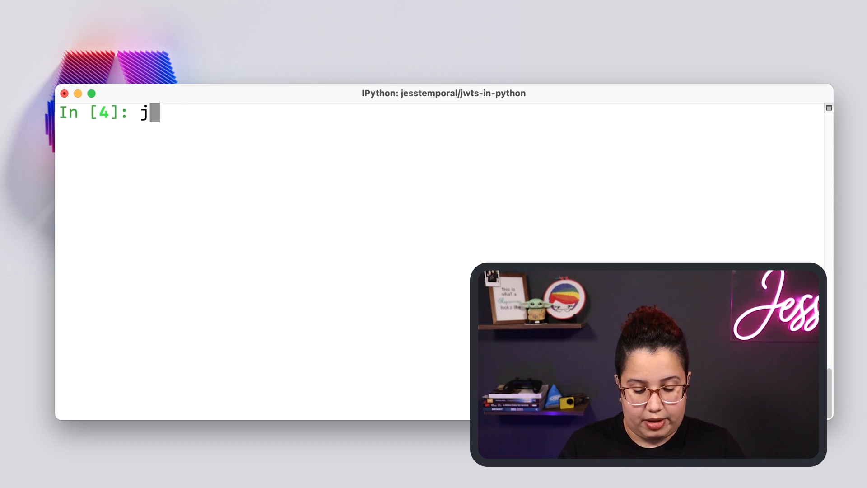
type("wt.")
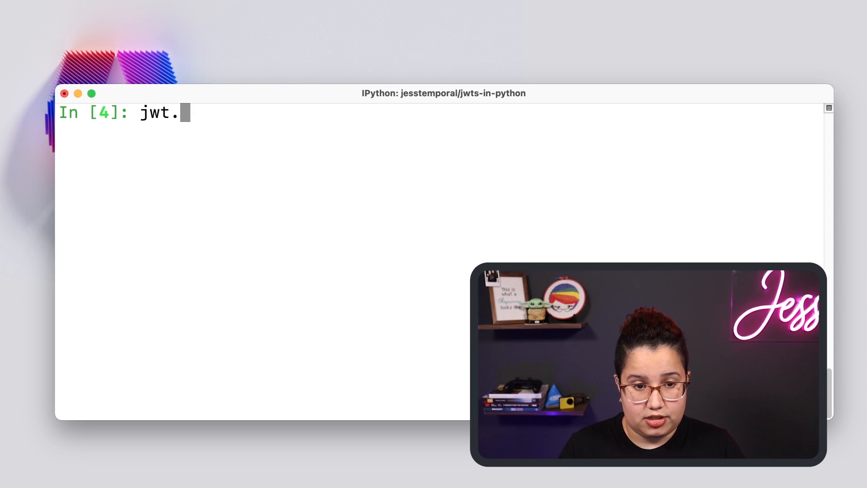
type("get")
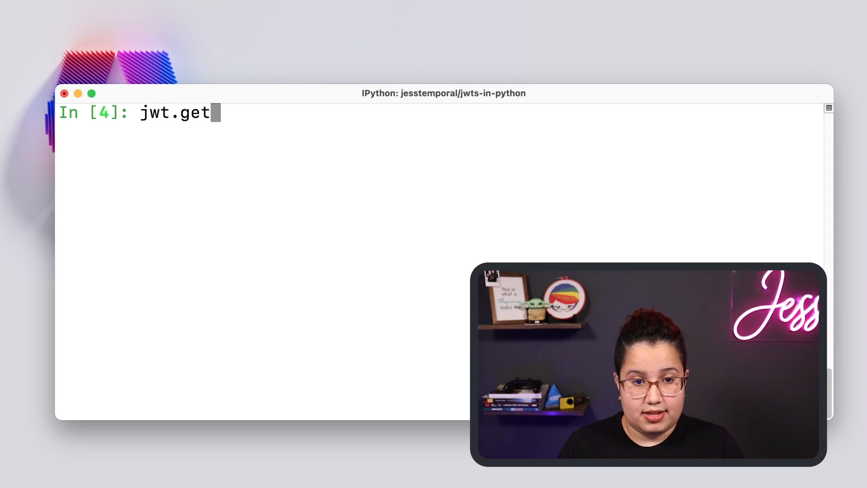
type("_u")
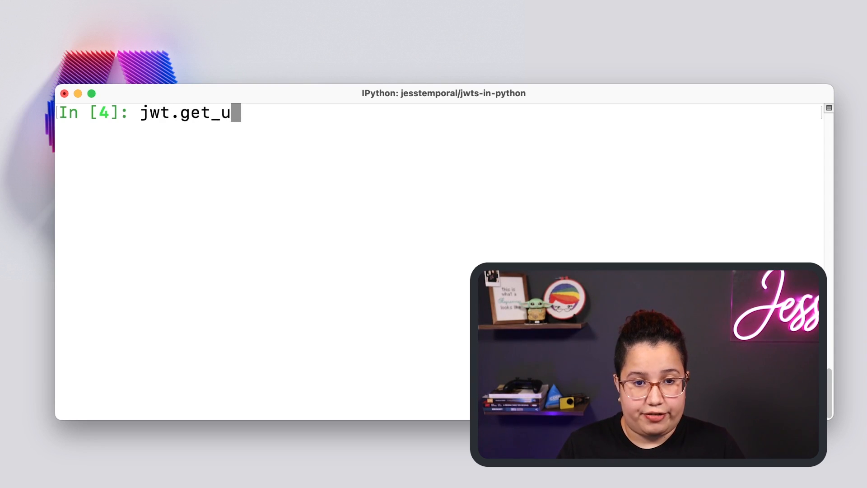
type("nverified_header")
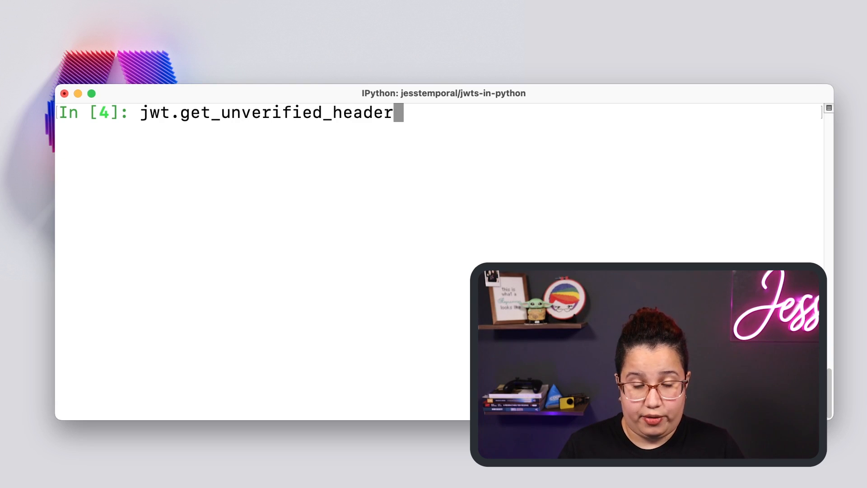
type("(")
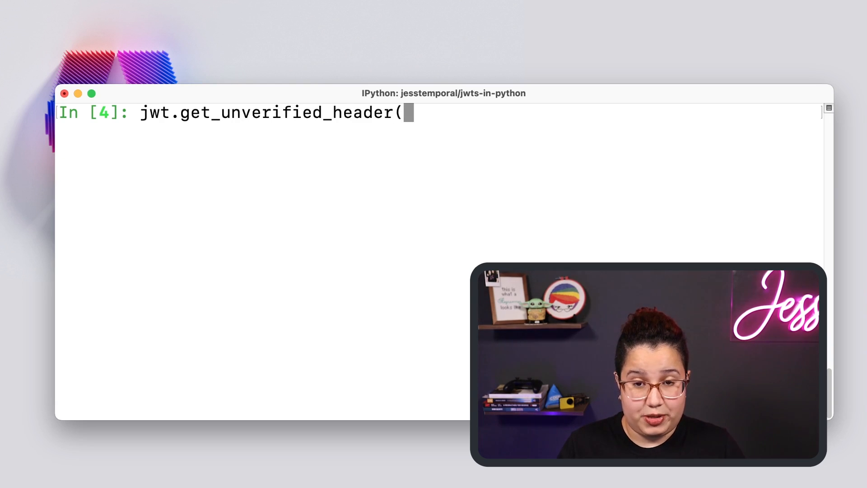
key("Return")
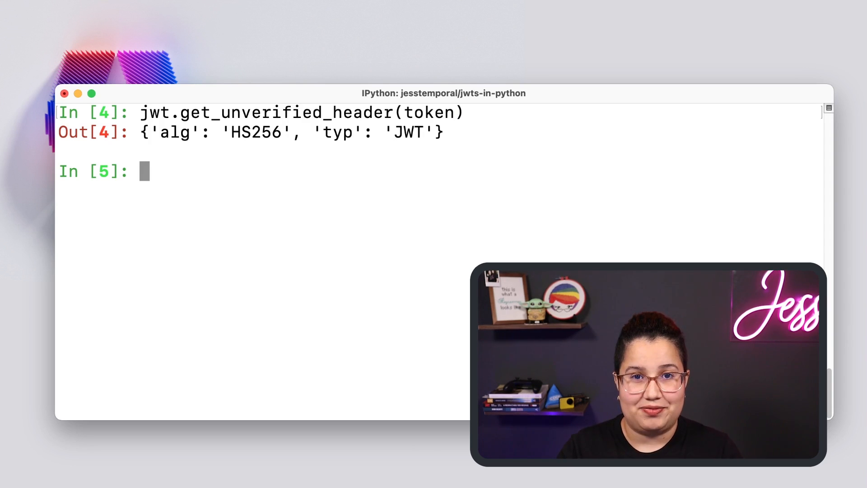
Begin assigning jwt.get_unverified_header(token) to header_data.
type("jwt.get_unverified_header(token)")
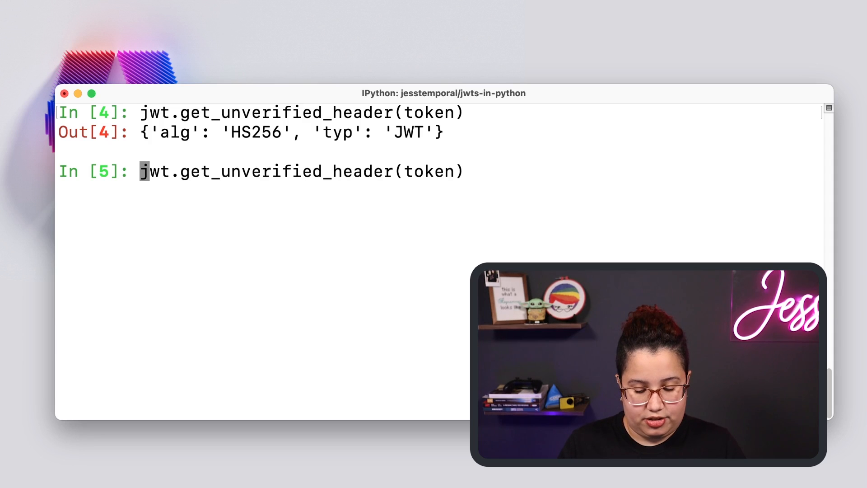
type("header_data =")
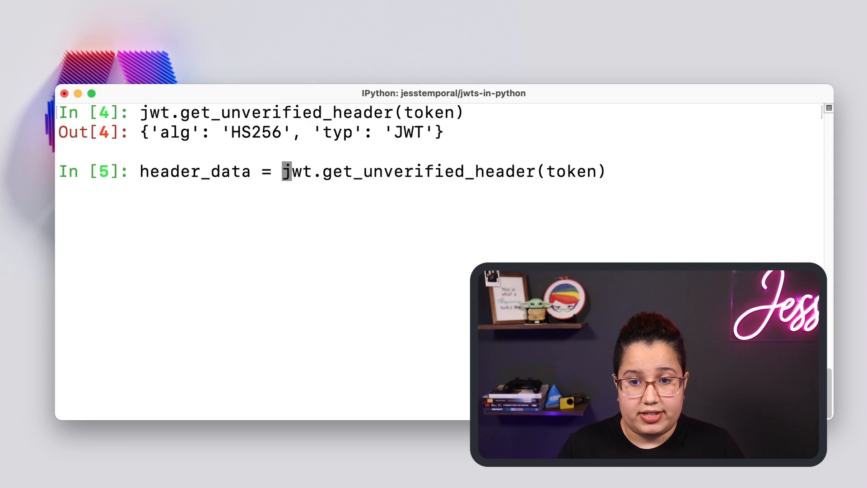
key("Return")
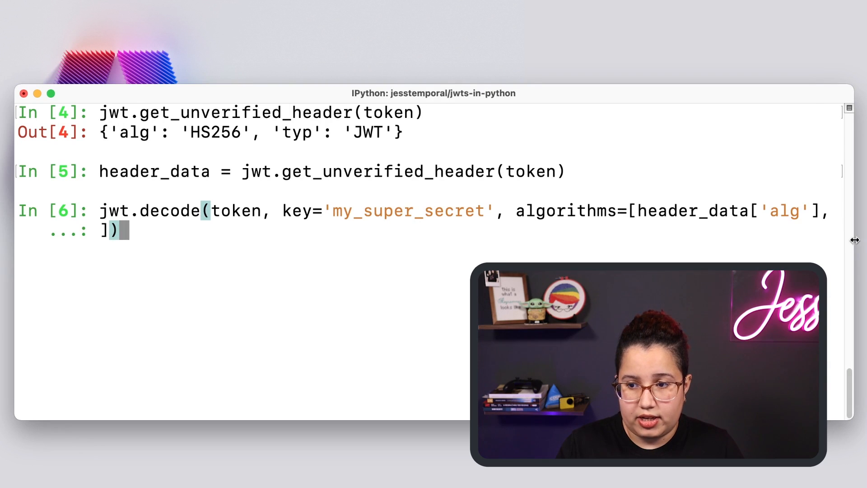
double_click(683, 210)
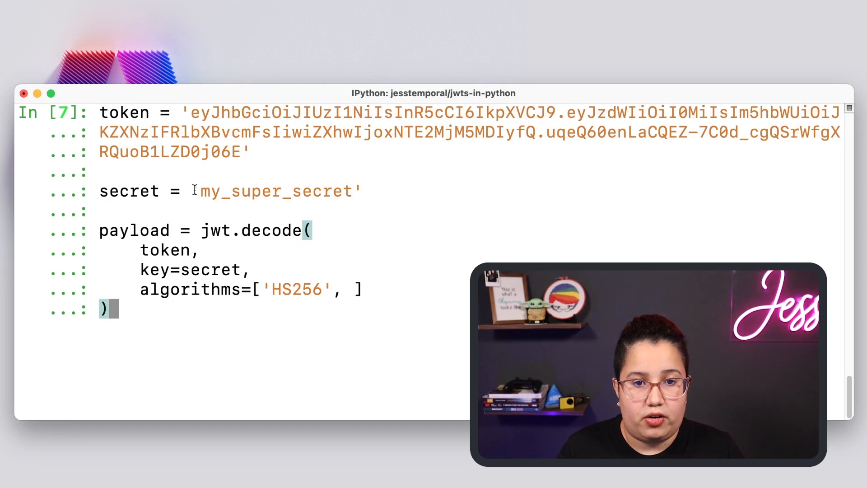
mouse_move(303, 157)
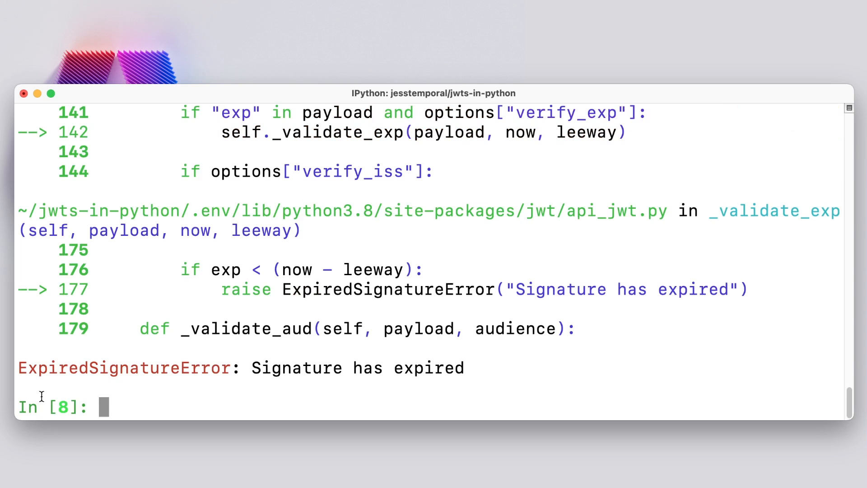
Scroll through the traceback, highlighting ExpiredSignatureError and the failing jwt.decode call.
double_click(123, 368)
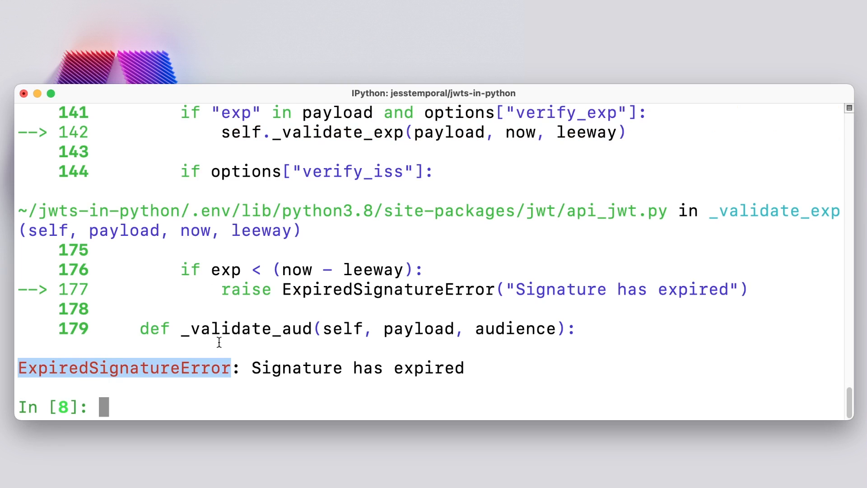
scroll("up", 3)
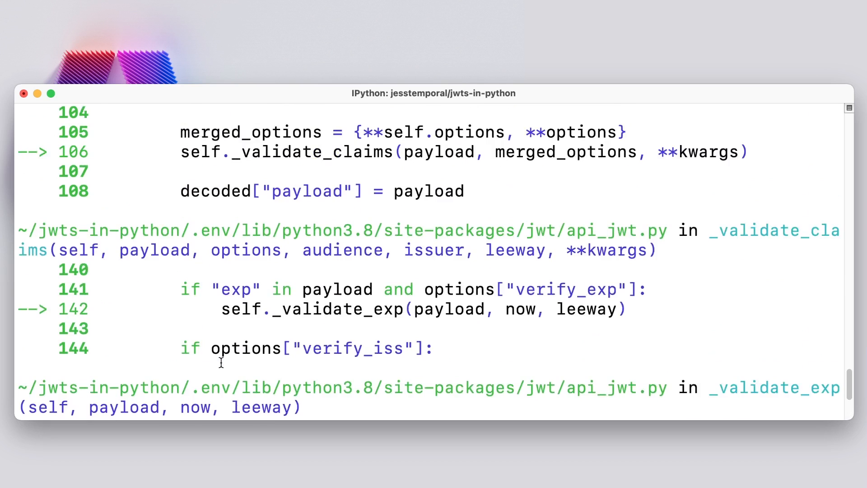
scroll("up", 3)
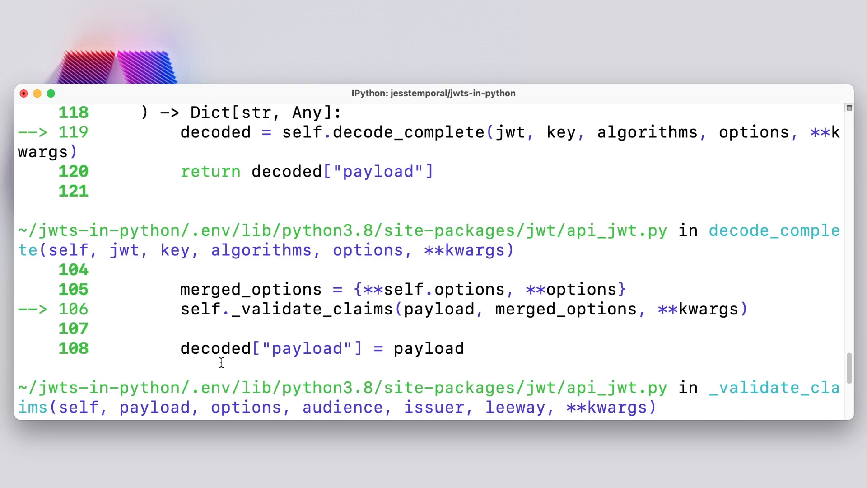
scroll("up", 3)
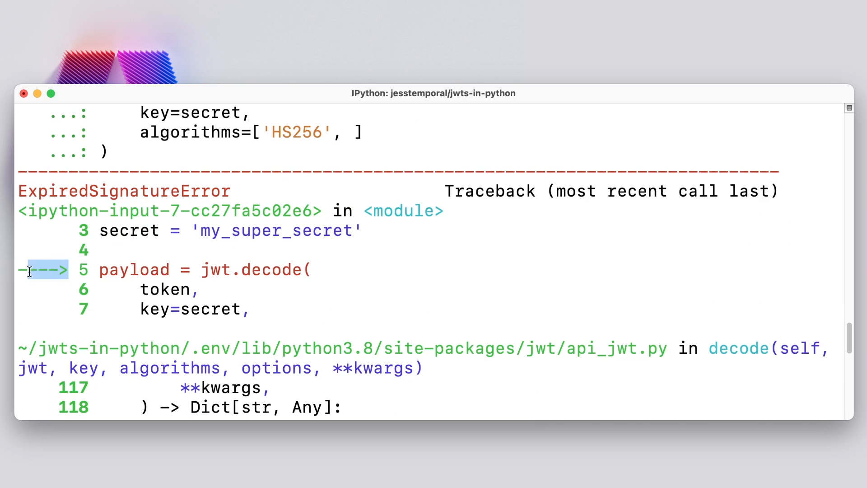
double_click(252, 269)
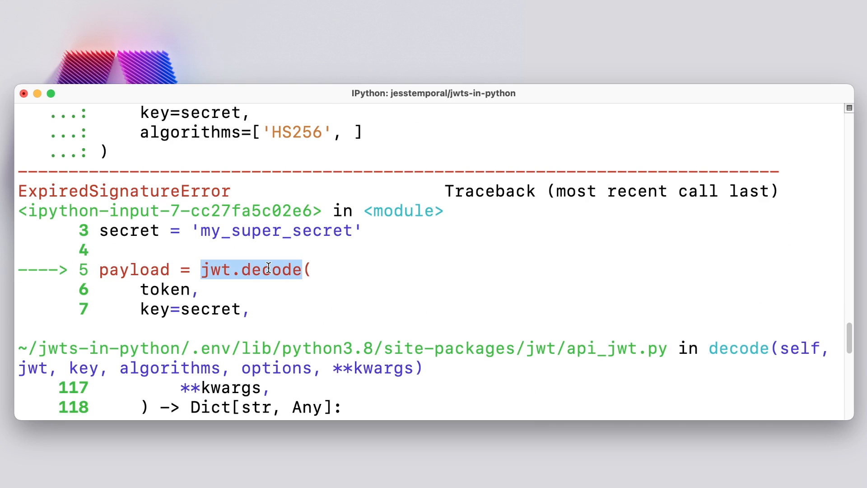
scroll("up", 3)
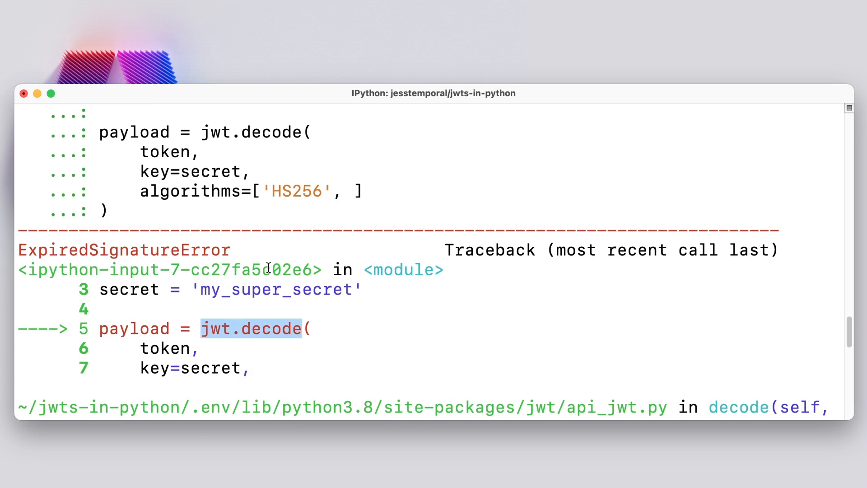
scroll("down", 3)
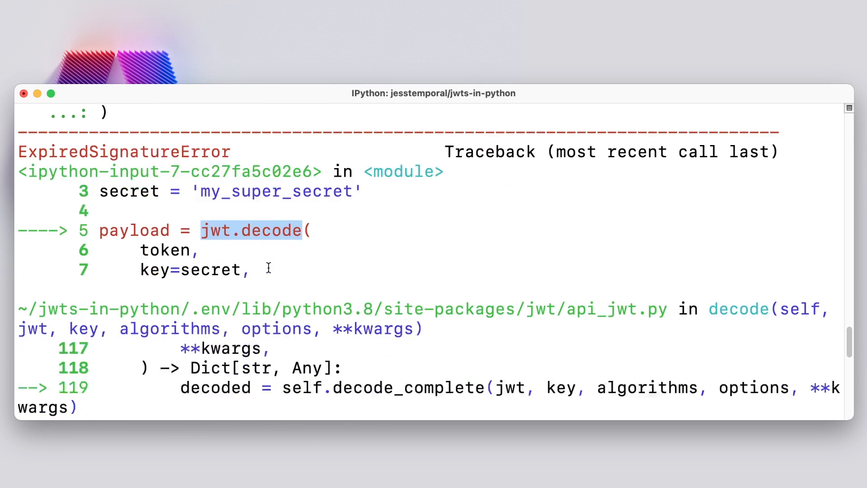
scroll("down", 3)
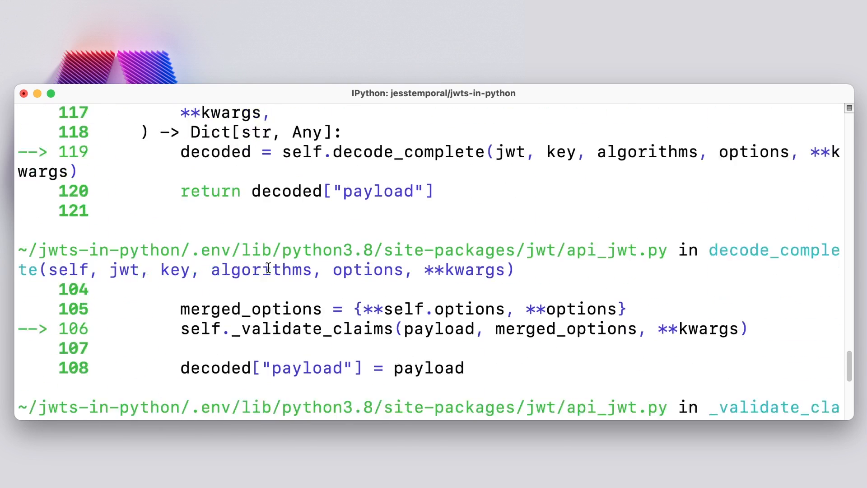
scroll("down", 3)
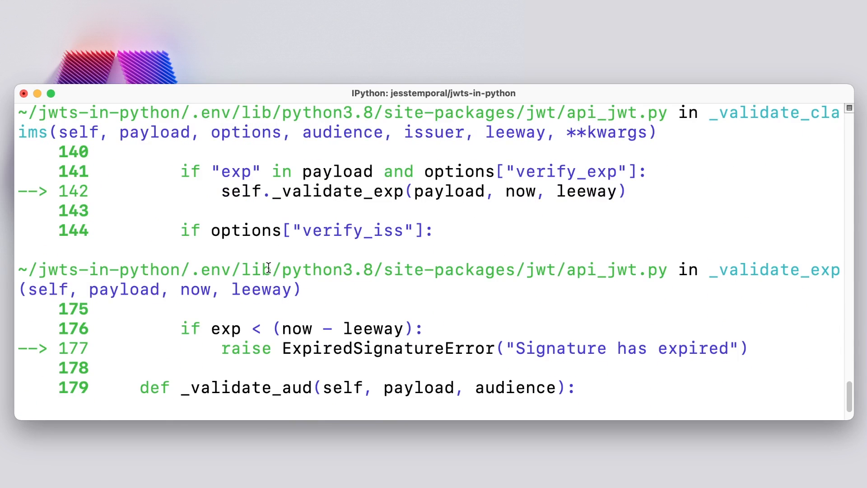
scroll("down", 3)
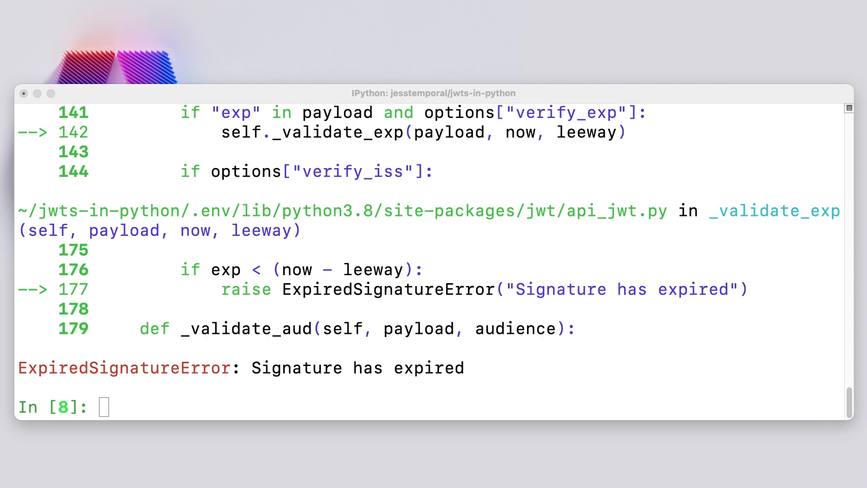
mouse_move(77, 417)
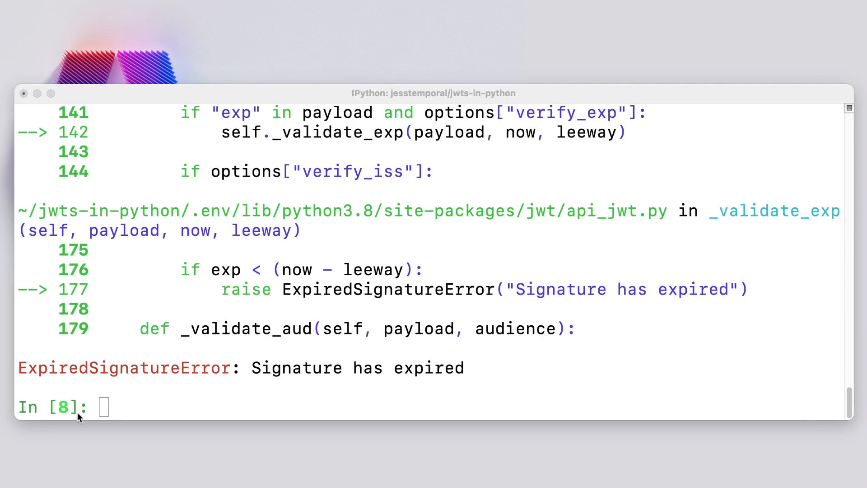
Import ExpiredSignatureError from jwt.exceptions and wrap decode in try/except that prints the error.
type("from jwt.exceptions import ExpiredSignatureError")
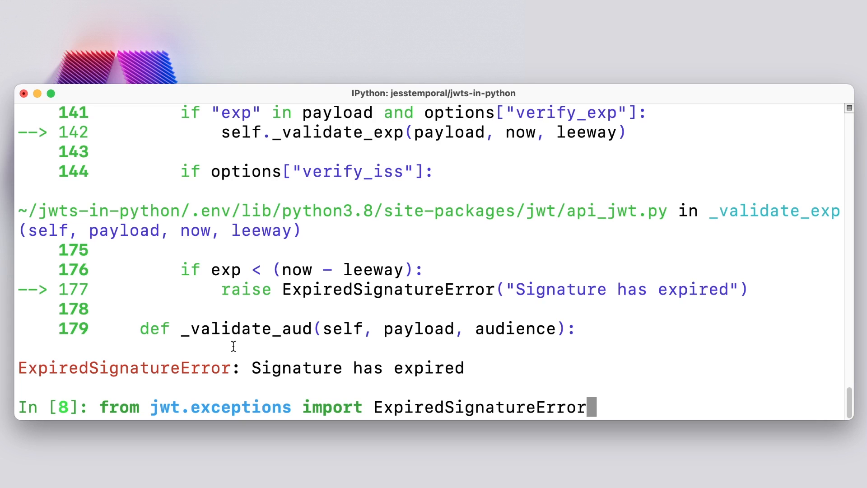
key("Return")
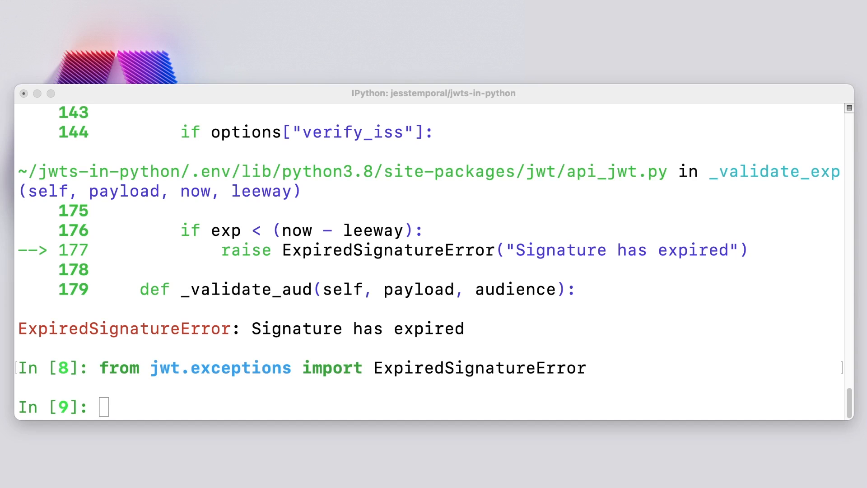
mouse_move(373, 422)
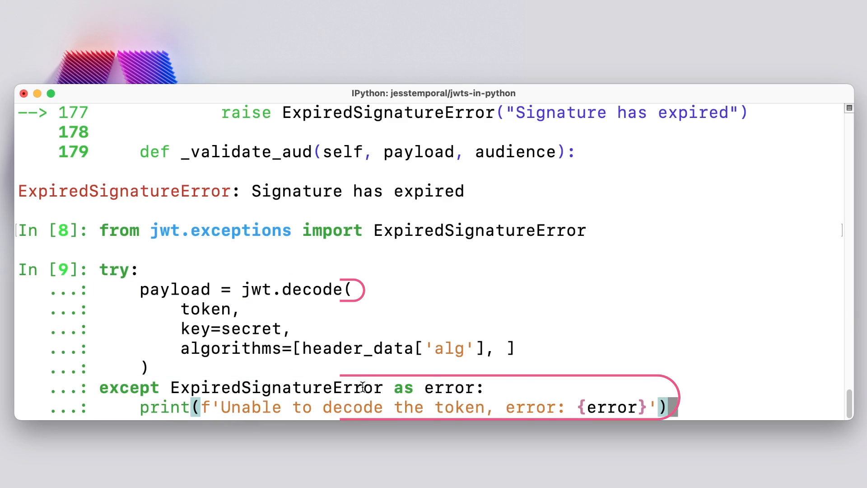
scroll("down", 3)
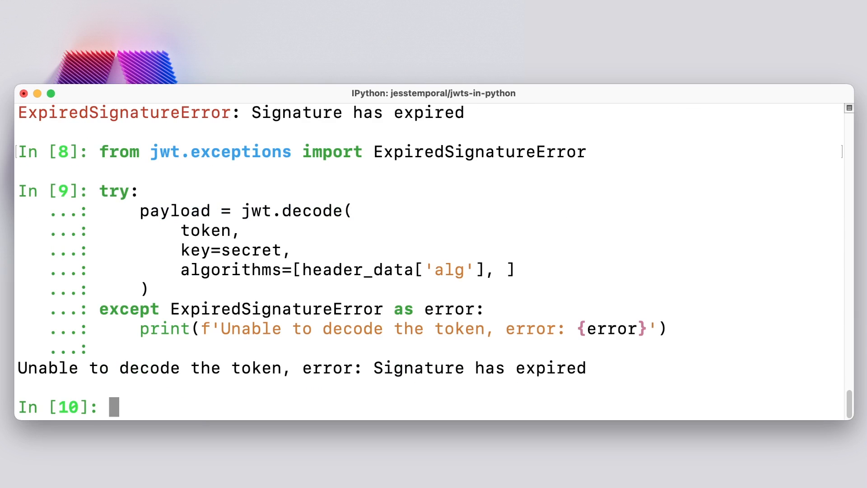
mouse_move(430, 363)
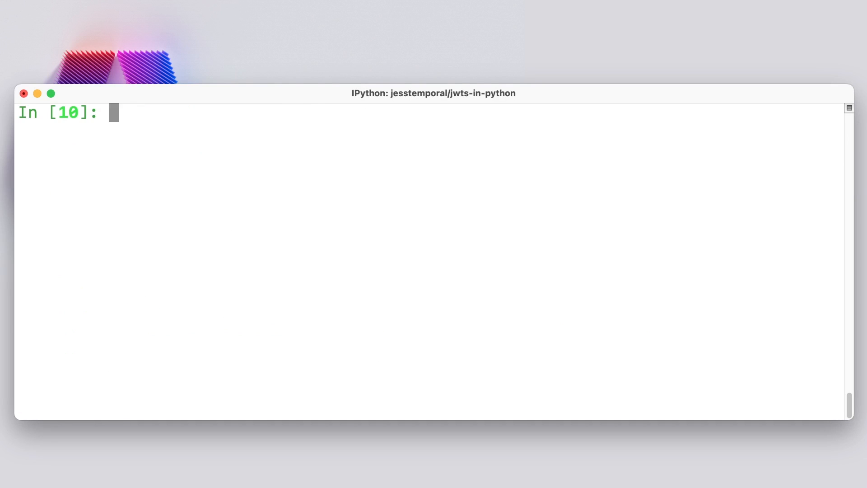
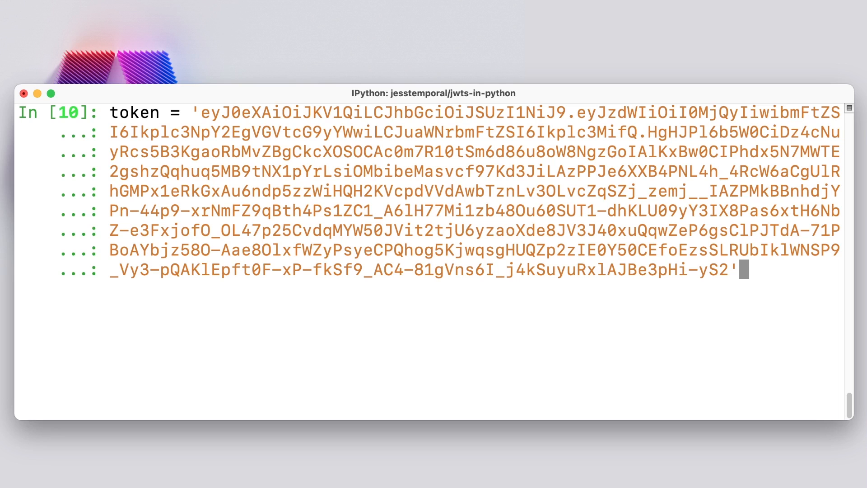
key("Return")
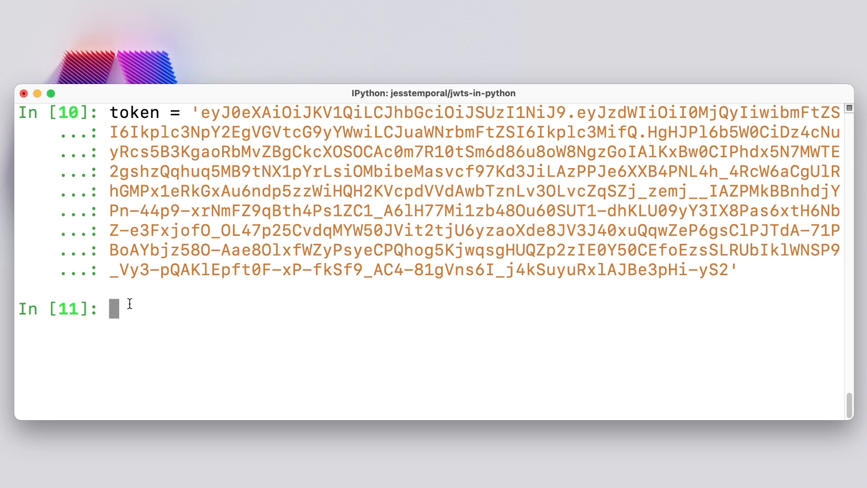
List .ssh, then read '.ssh/id_rsa.pub' into public_key with open(...).read().
type("ls .ssh")
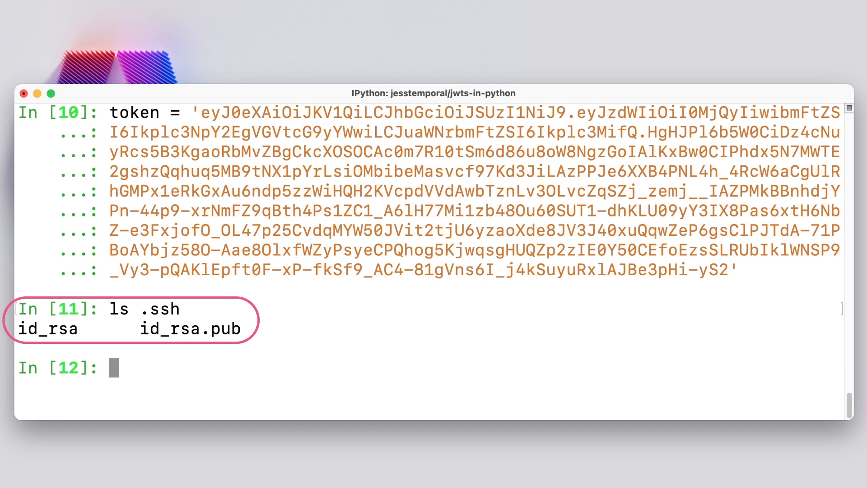
type("public_key = open('.ssh/id_rsa.pub', 'r').read()")
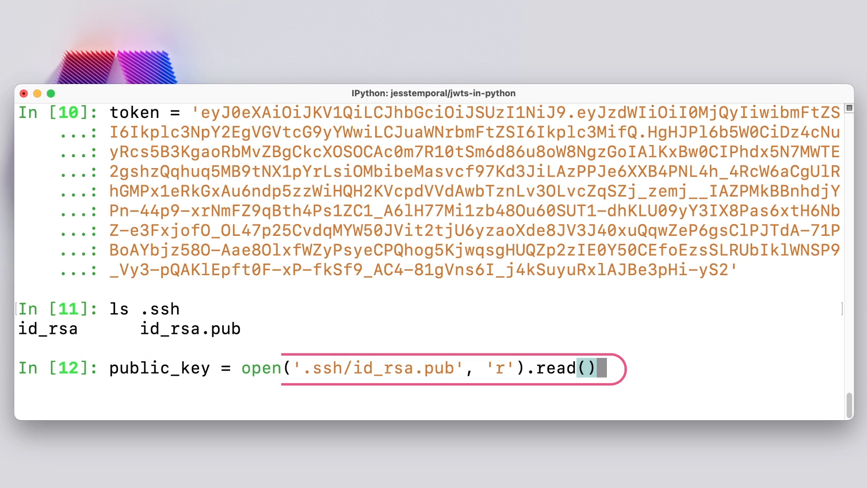
key("Return")
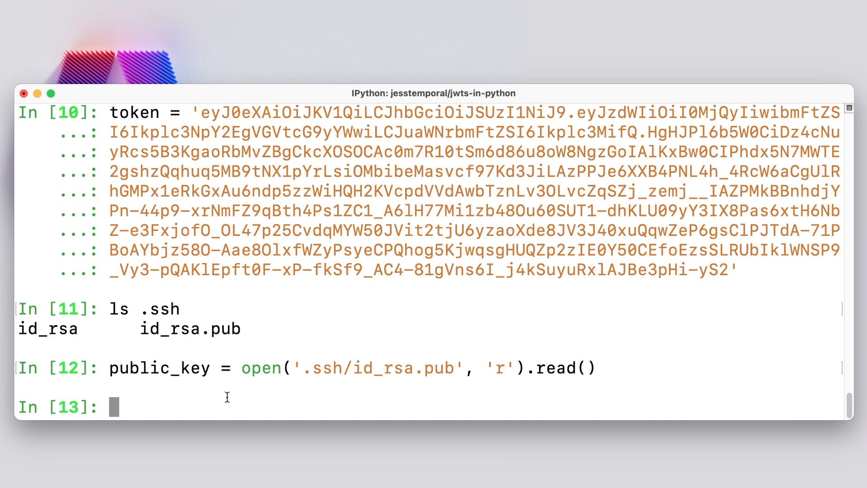
Import serialization from cryptography.hazmat.primitives.
type("from")
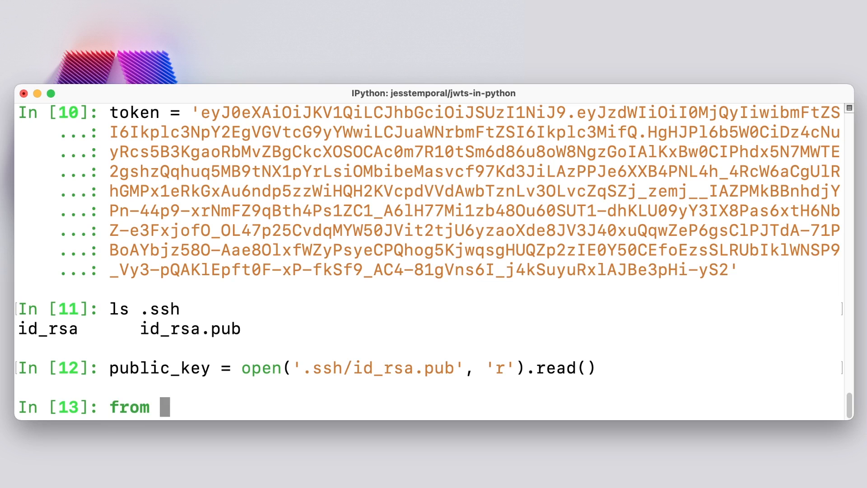
type("cryptography.")
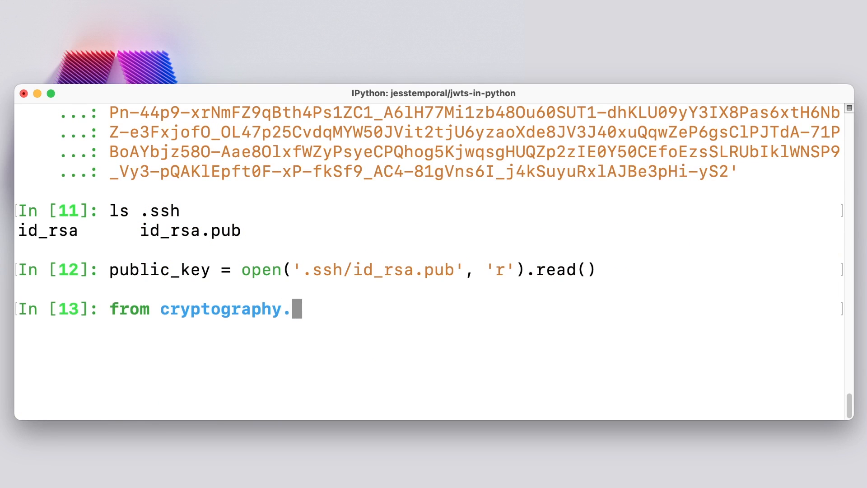
type("hz")
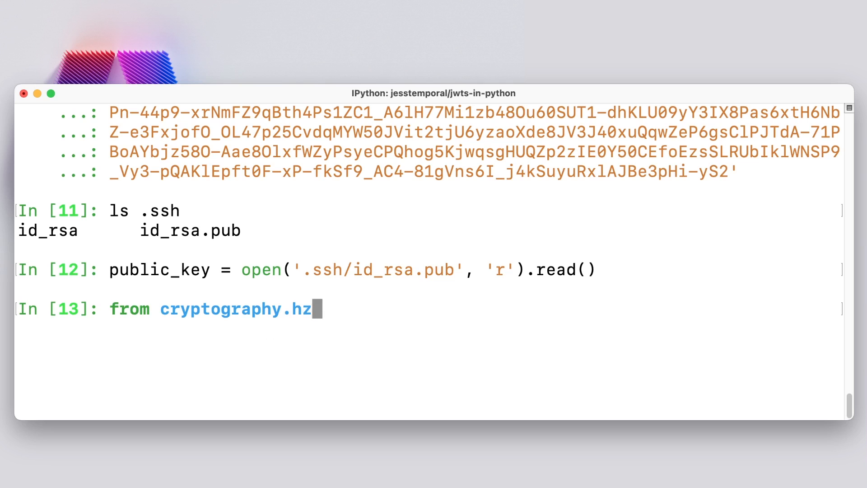
type("at")
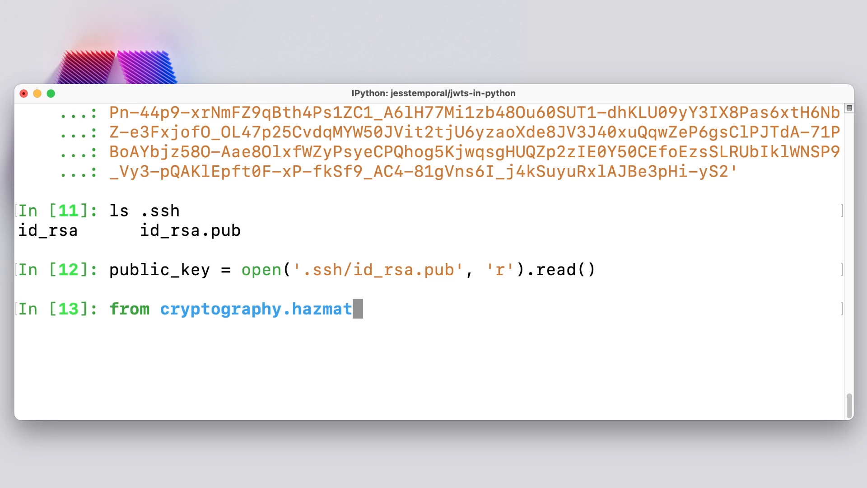
type(".primitives")
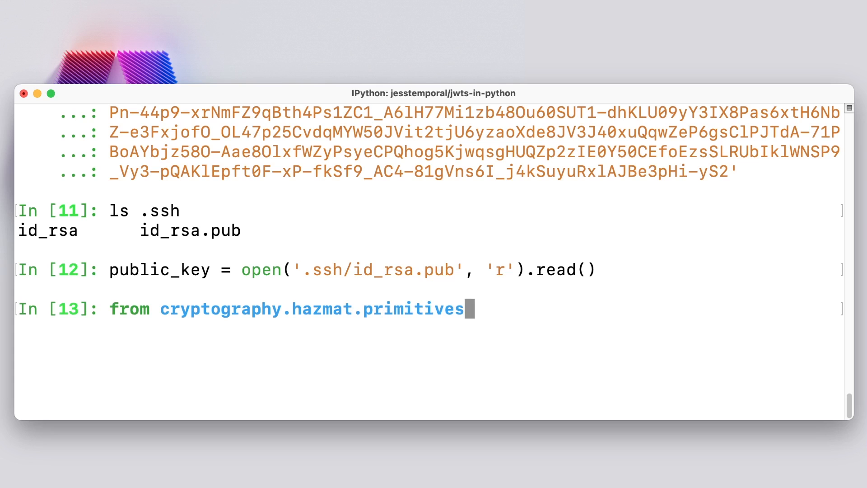
type("impo")
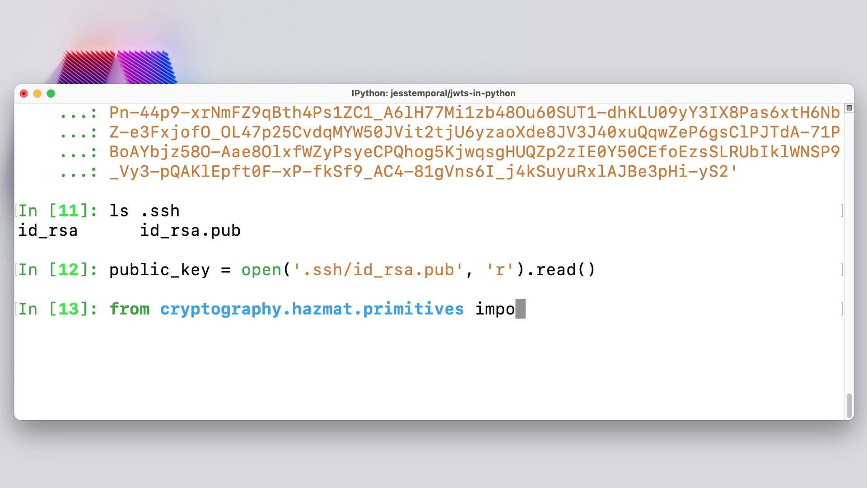
type("rt ser")
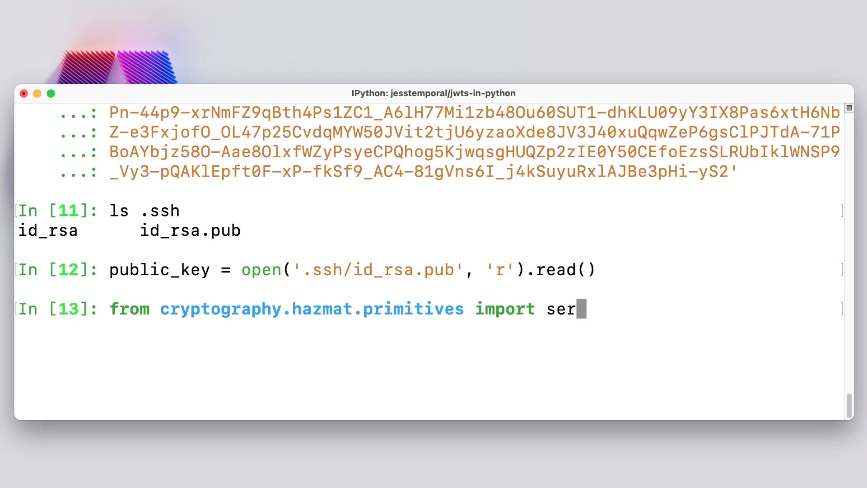
type("ialization")
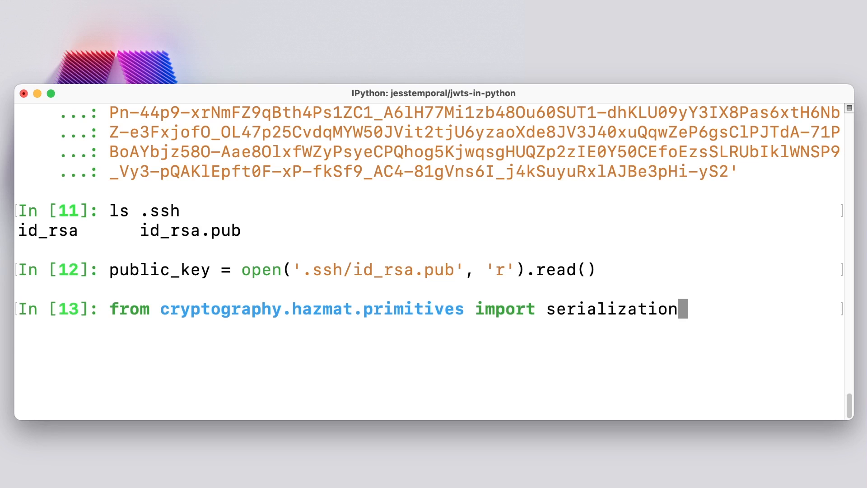
key("Return")
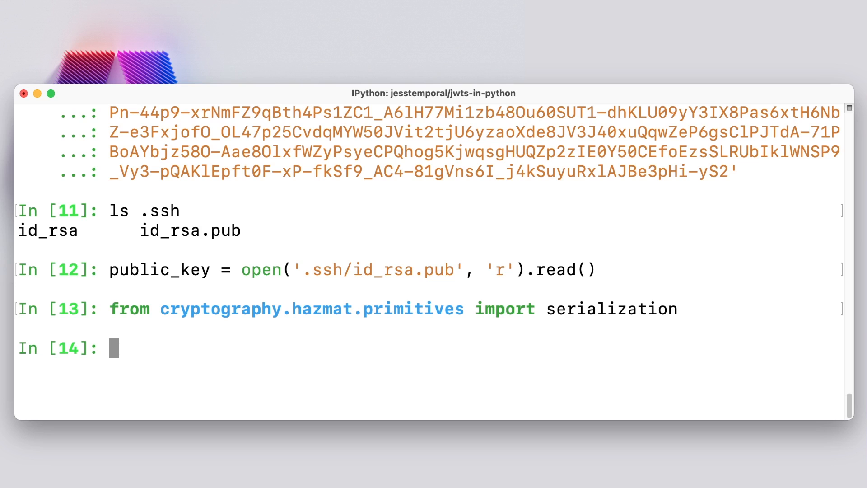
Load the SSH public key into key via serialization.load_ssh_public_key(public_key.encode()).
type("k")
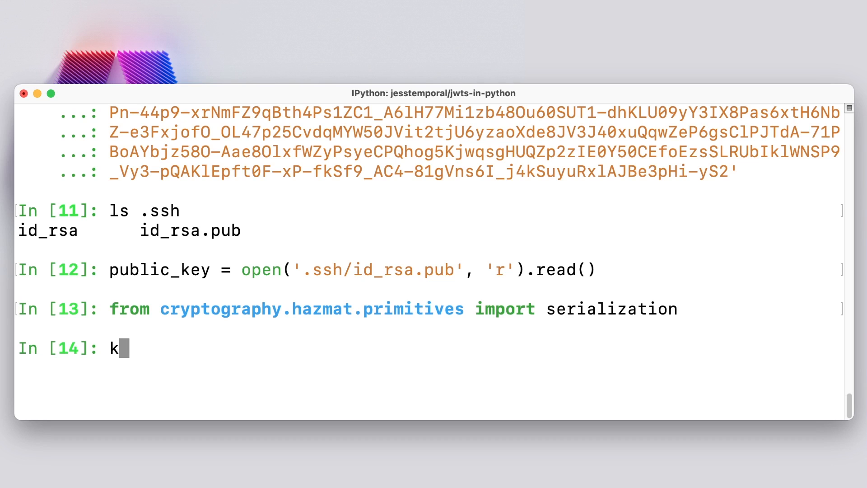
type("eu")
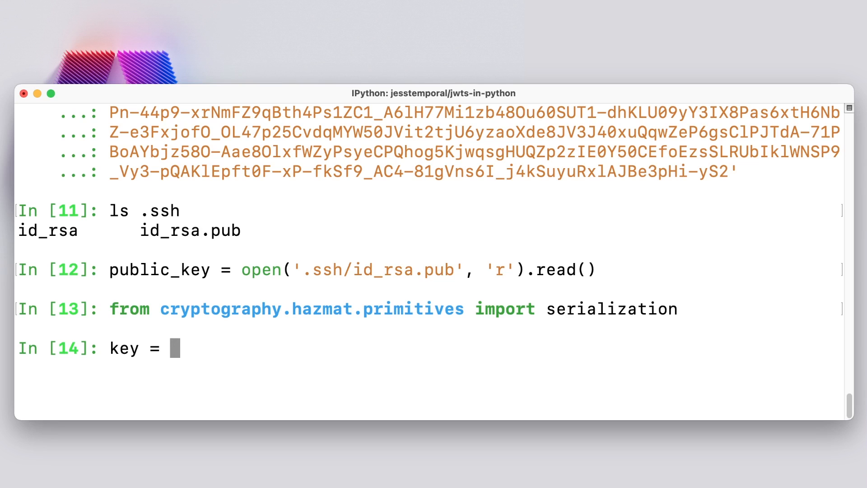
type("serial")
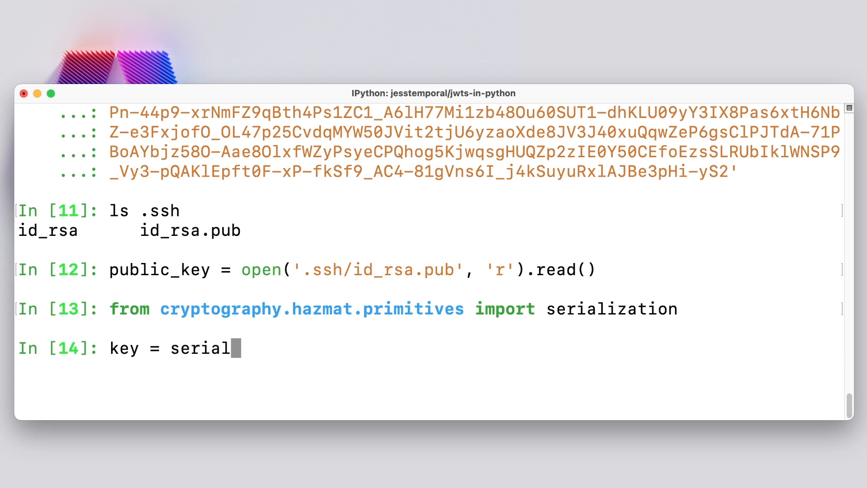
type("ization.")
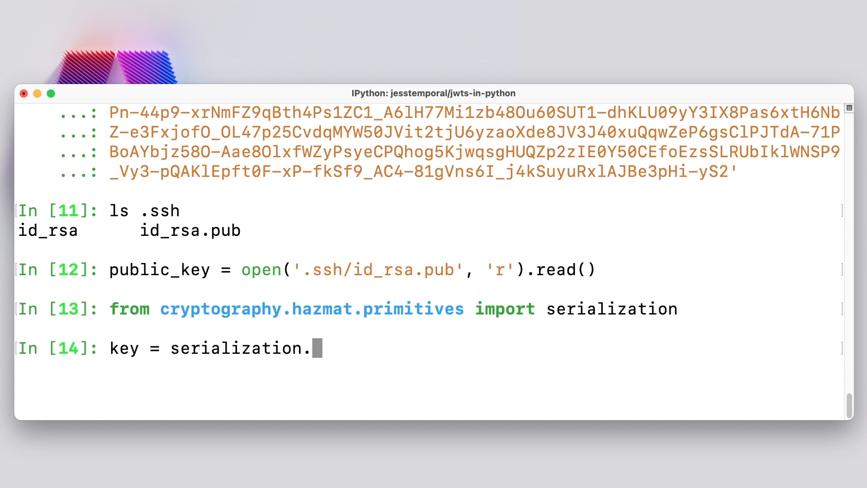
type("load_")
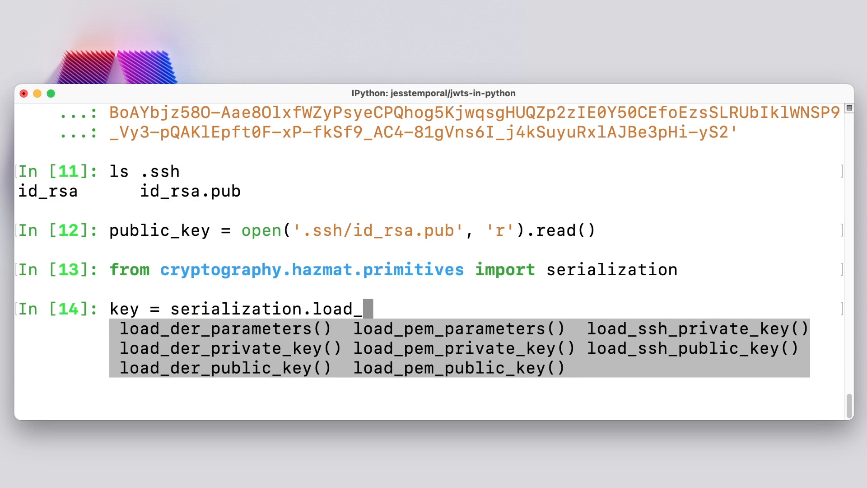
type("ssh_public_key")
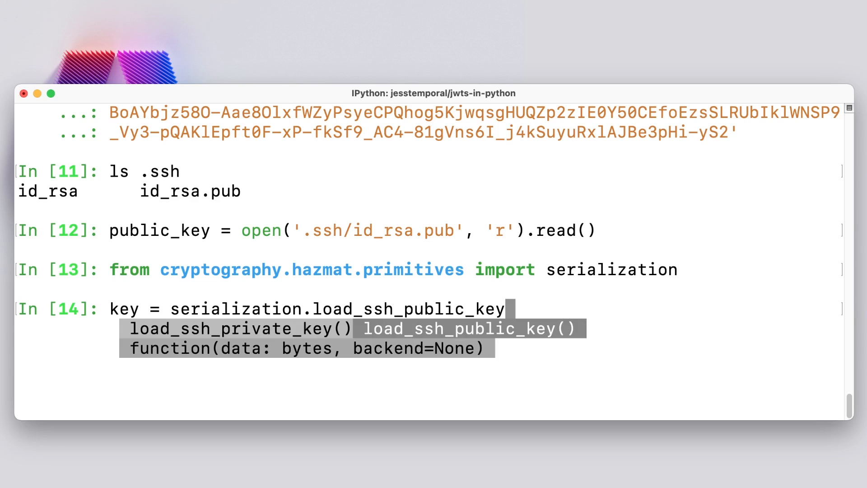
type("(public_key.enconde())")
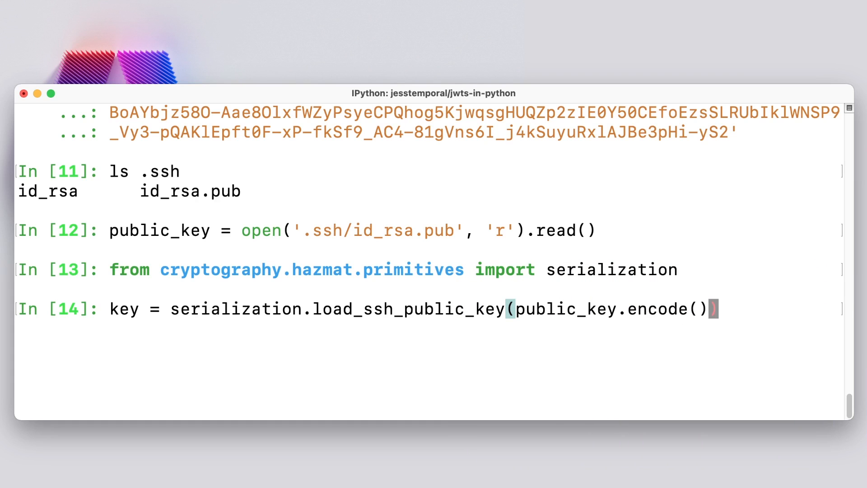
key("Return")
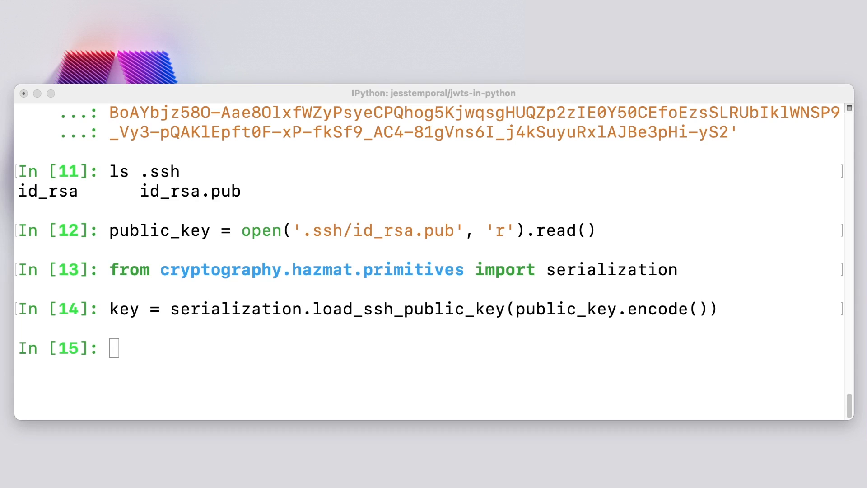
mouse_move(392, 481)
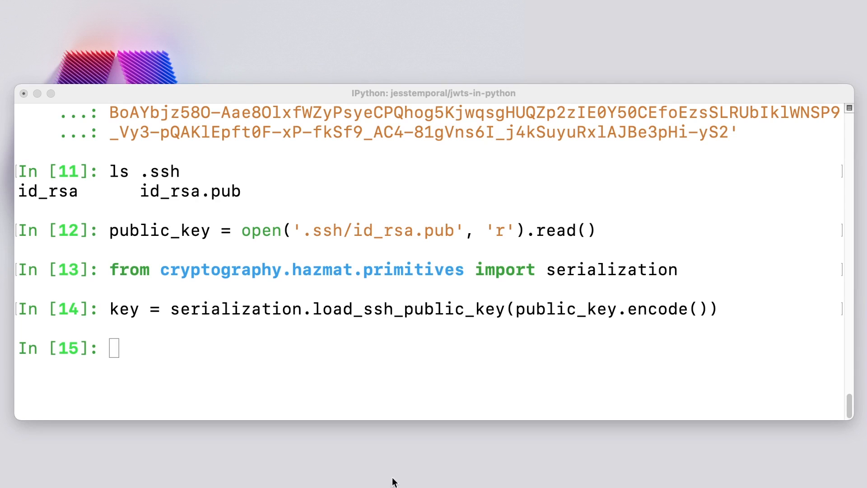
Decode the token with jwt.decode(jwt=token, key=key, algorithms=['RS256']) returning sub 4242, name and nickname.
type("jwt.decode(jwt=token, key=key, algorithms=['RS256', ])")
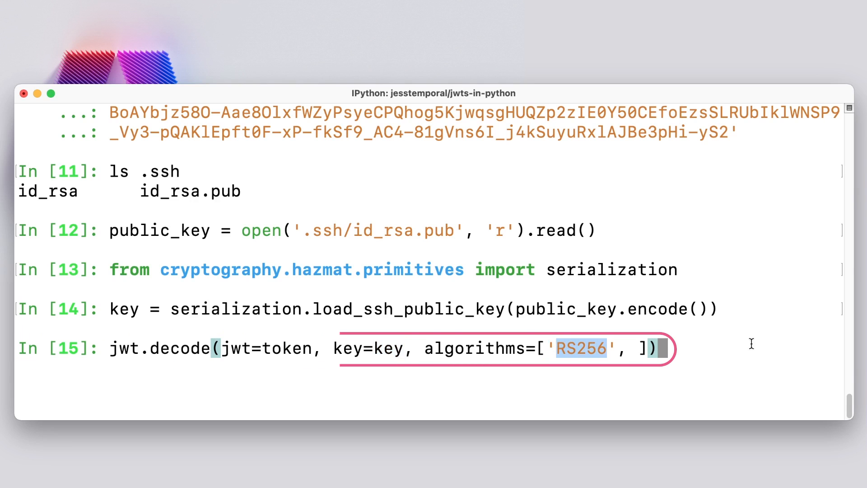
key("Return")
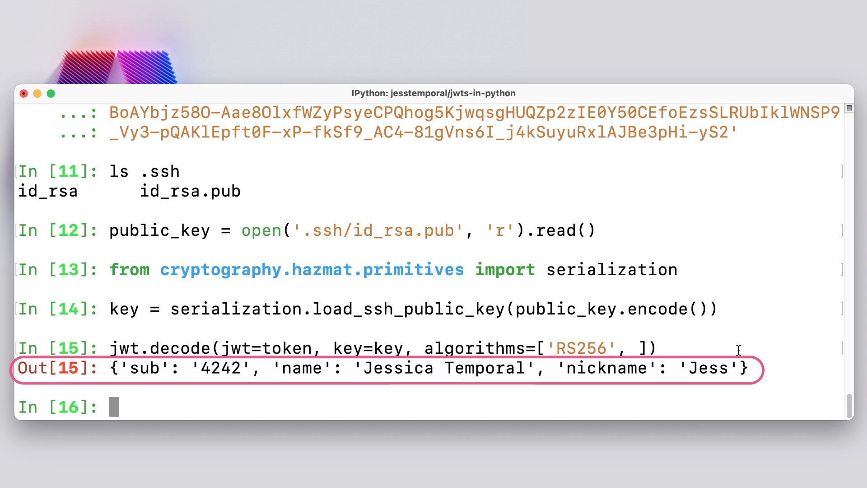